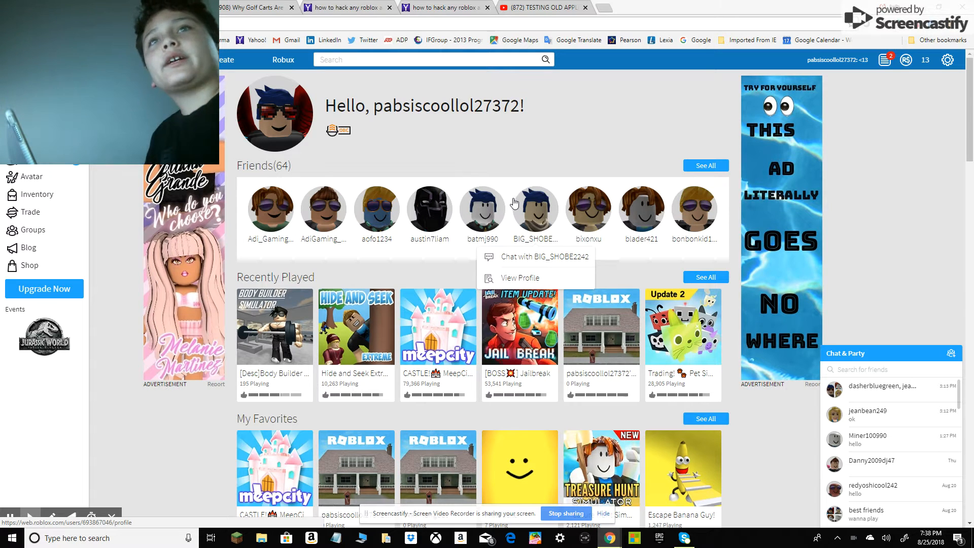
pyautogui.moveTo(321, 169)
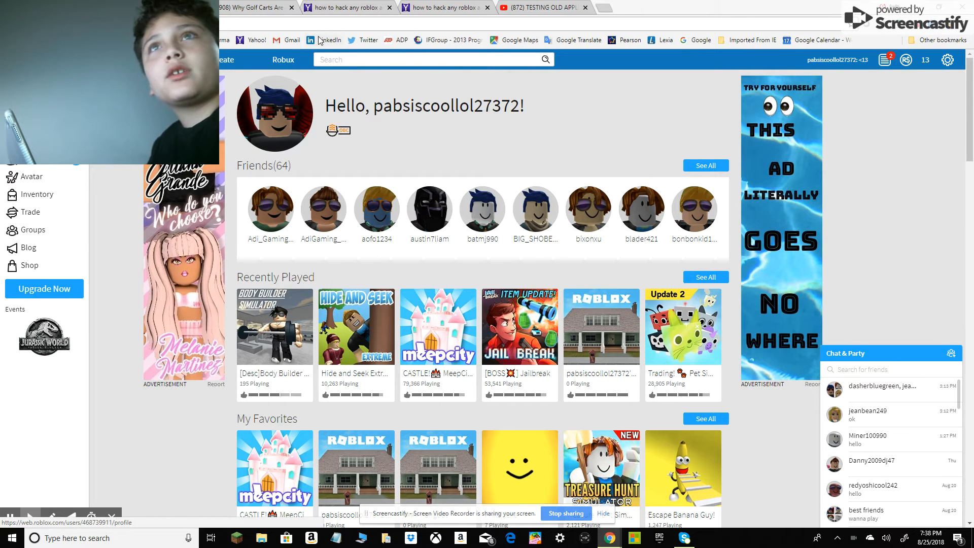
pyautogui.click(433, 59)
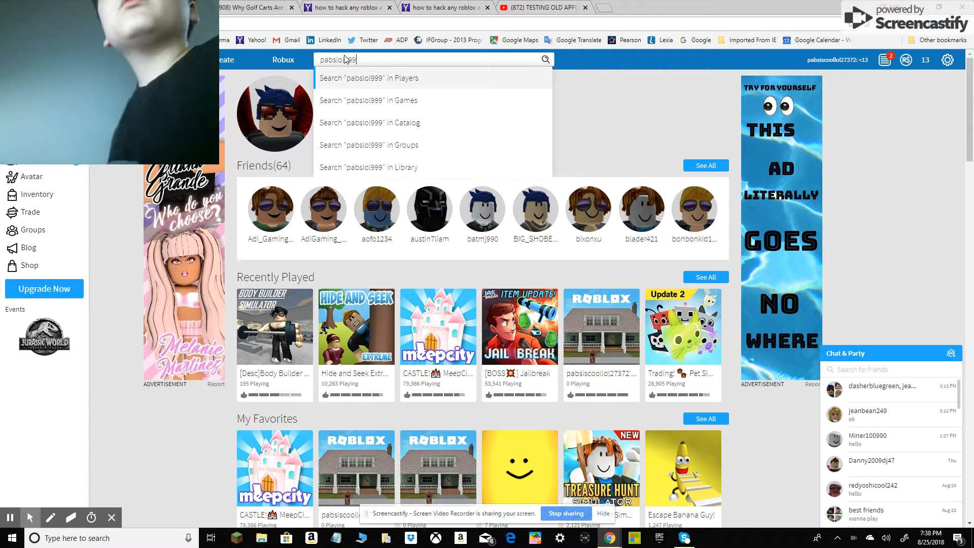
pyautogui.click(368, 78)
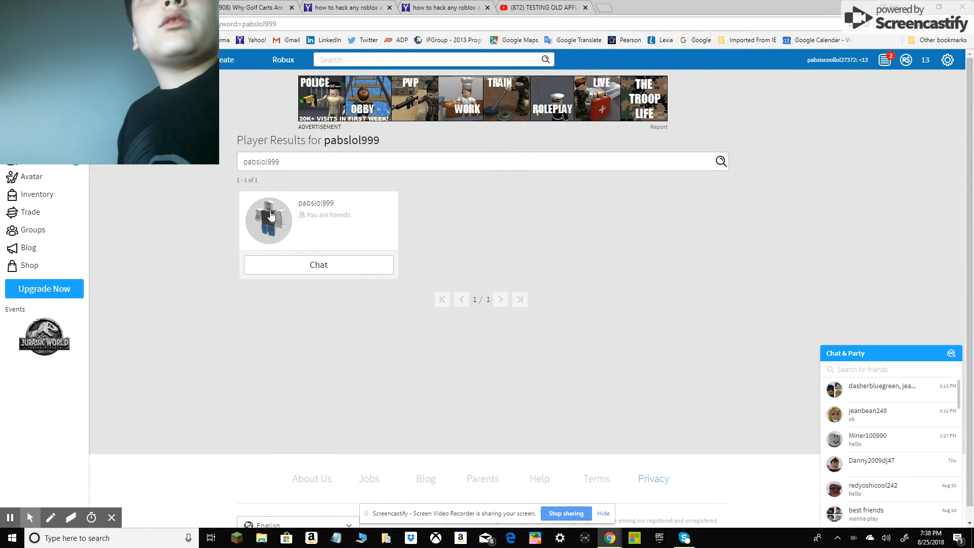
pyautogui.click(268, 220)
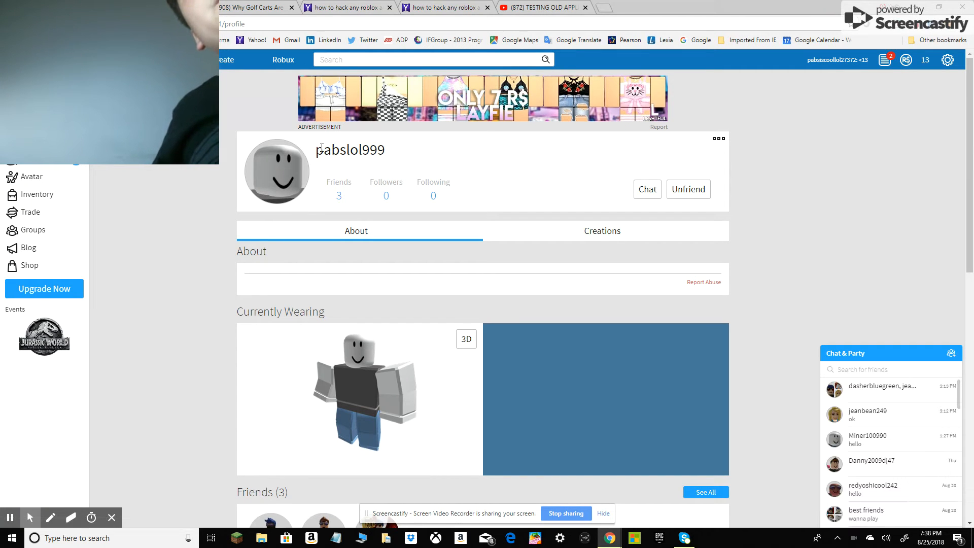
pyautogui.doubleClick(345, 149)
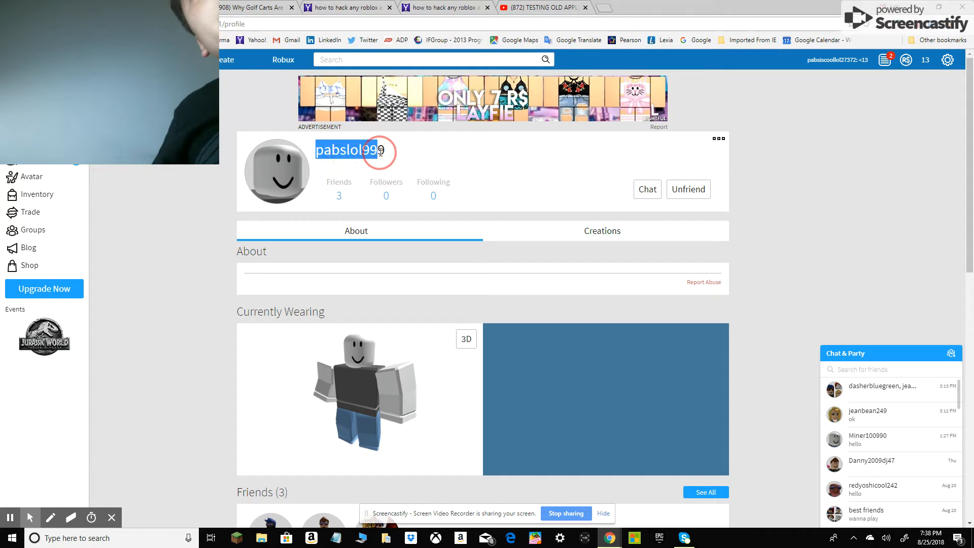
# Step: Inspect the selected player name and start editing its h2 heading text
pyautogui.rightClick(348, 149)
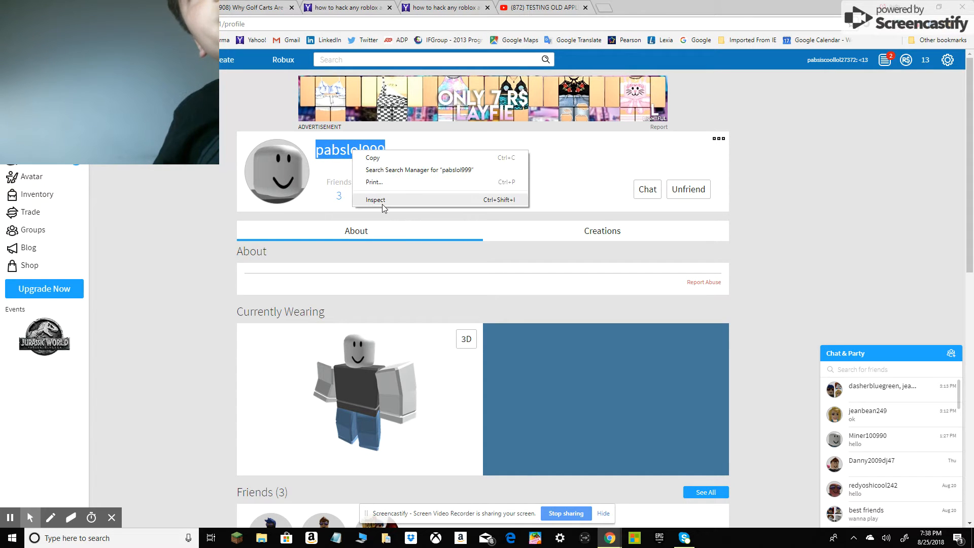
pyautogui.click(376, 199)
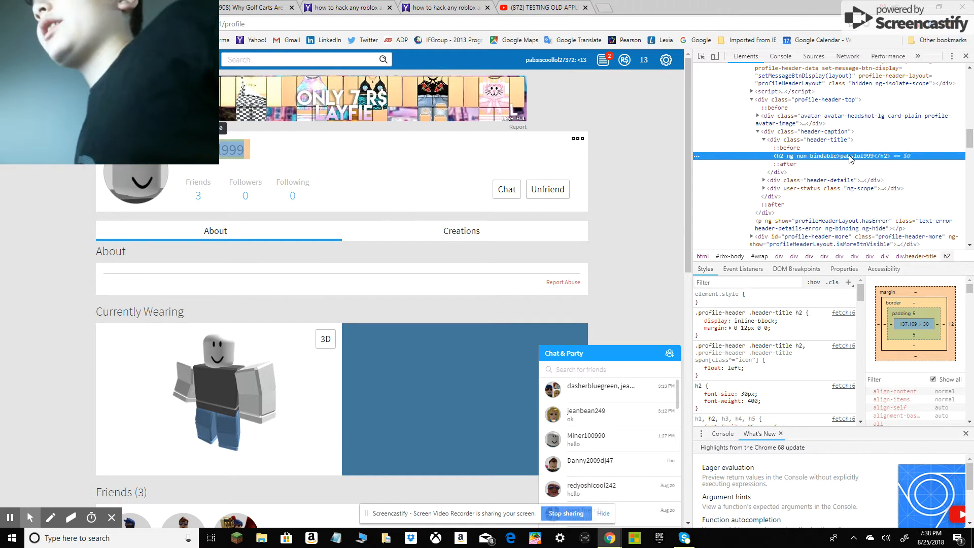
pyautogui.rightClick(807, 156)
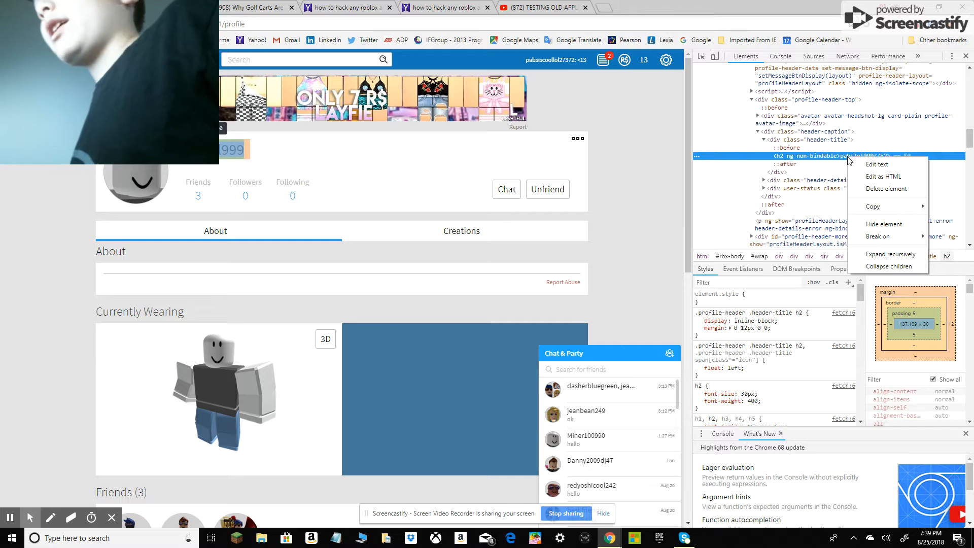
pyautogui.click(877, 164)
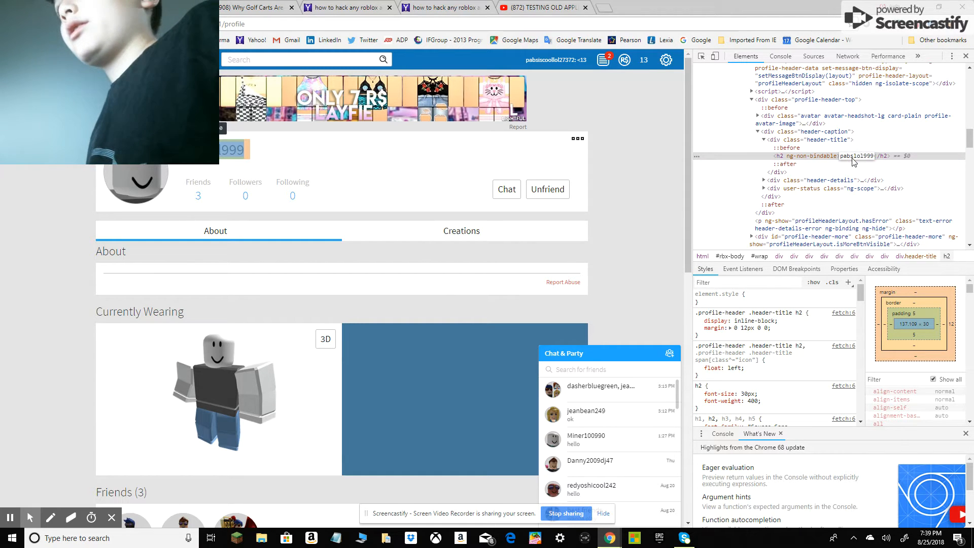
pyautogui.click(857, 156)
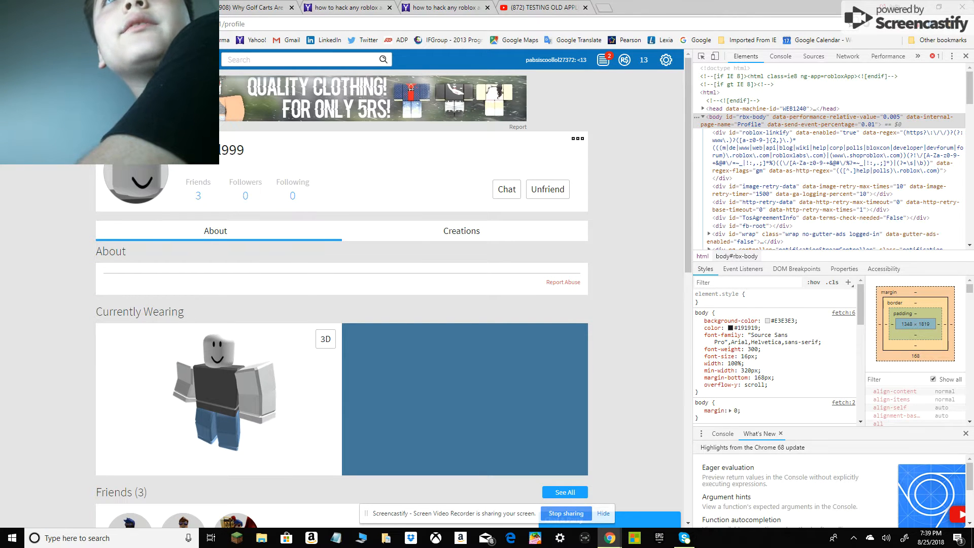
# Step: Replace the h2 heading text pabslol999 with pabsiscoollol27372
pyautogui.rightClick(223, 149)
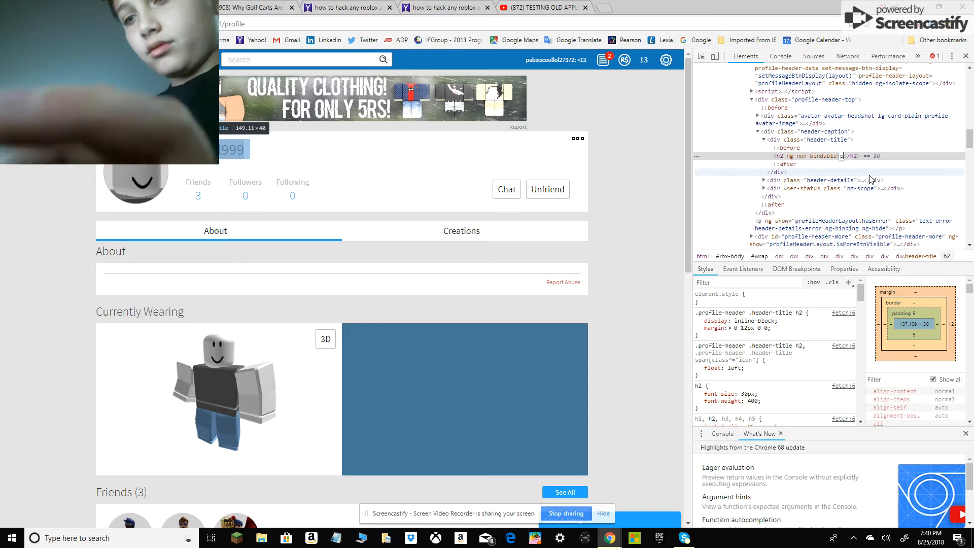
pyautogui.write('pabsiscoollol27372')
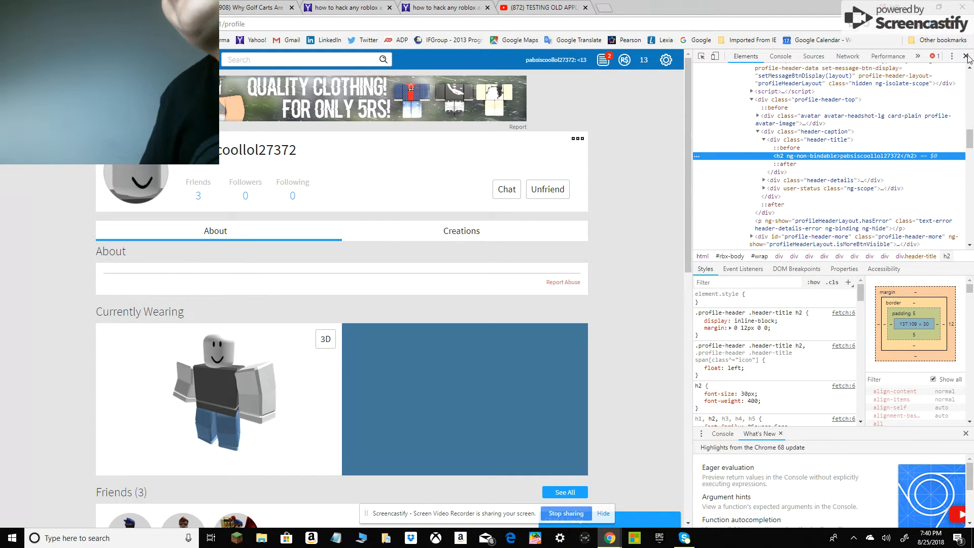
pyautogui.click(966, 56)
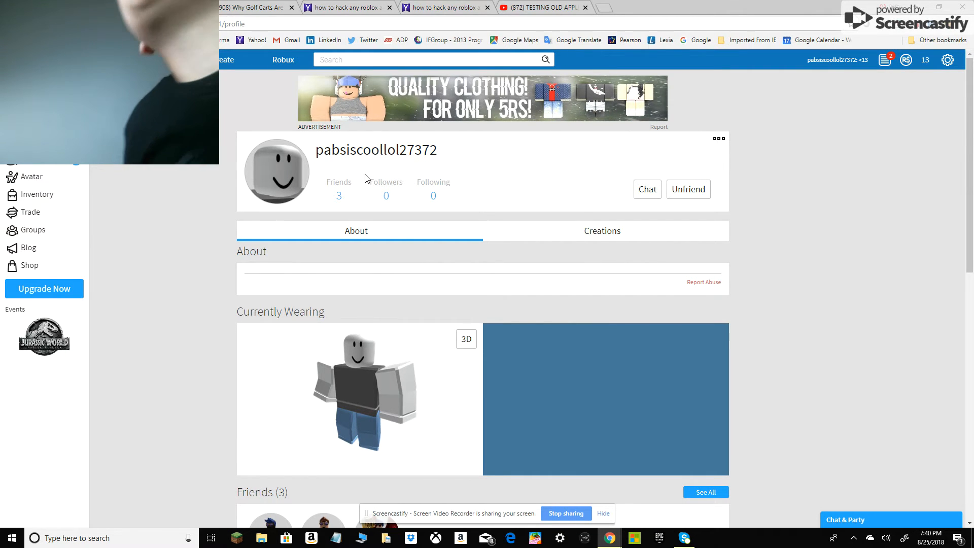
pyautogui.scroll(-3)
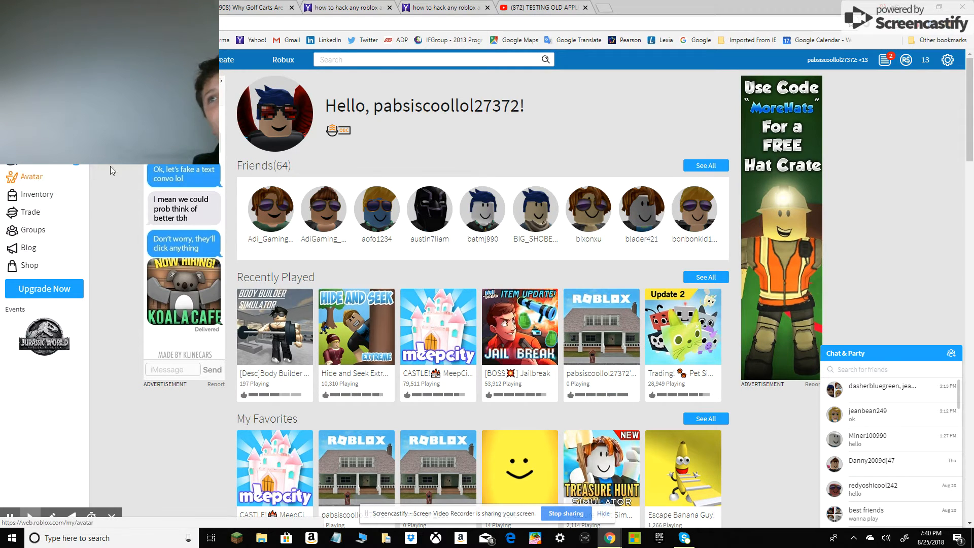
pyautogui.click(44, 288)
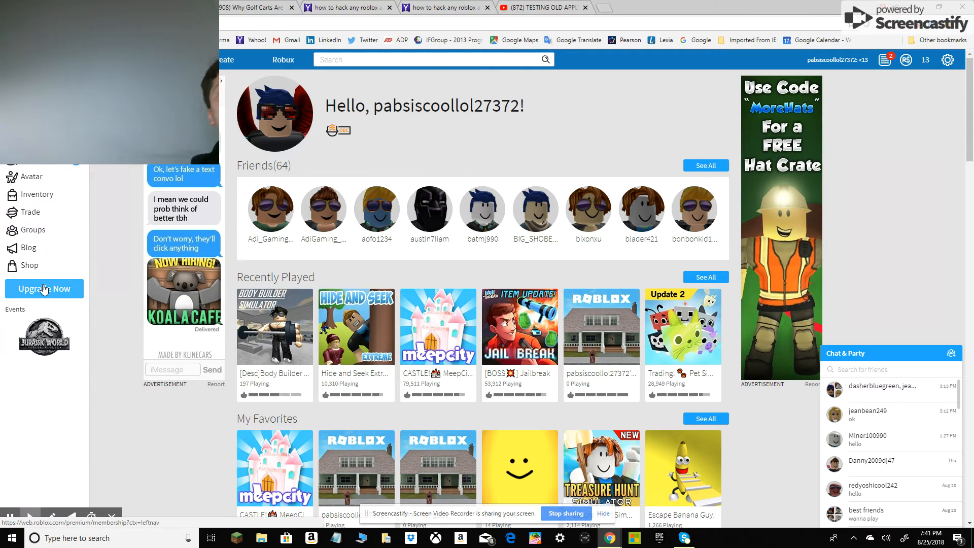
pyautogui.moveTo(59, 295)
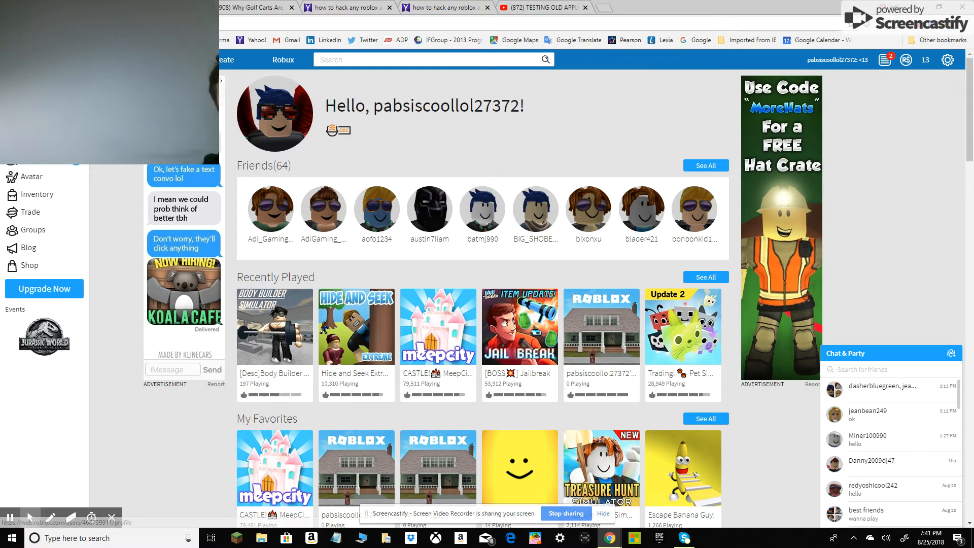
pyautogui.click(907, 60)
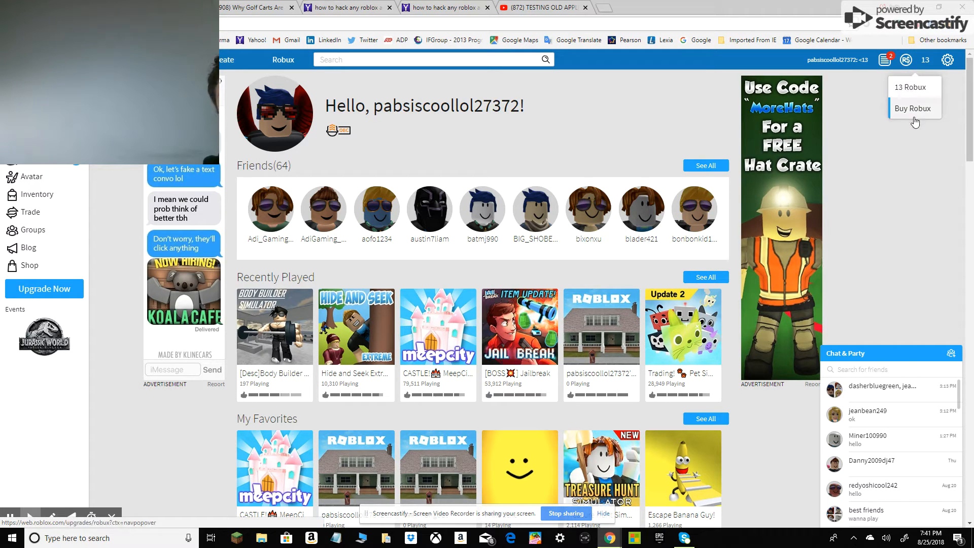
# Step: Open Buy Robux and bring up options on the 35,000 package's Buy button
pyautogui.click(912, 108)
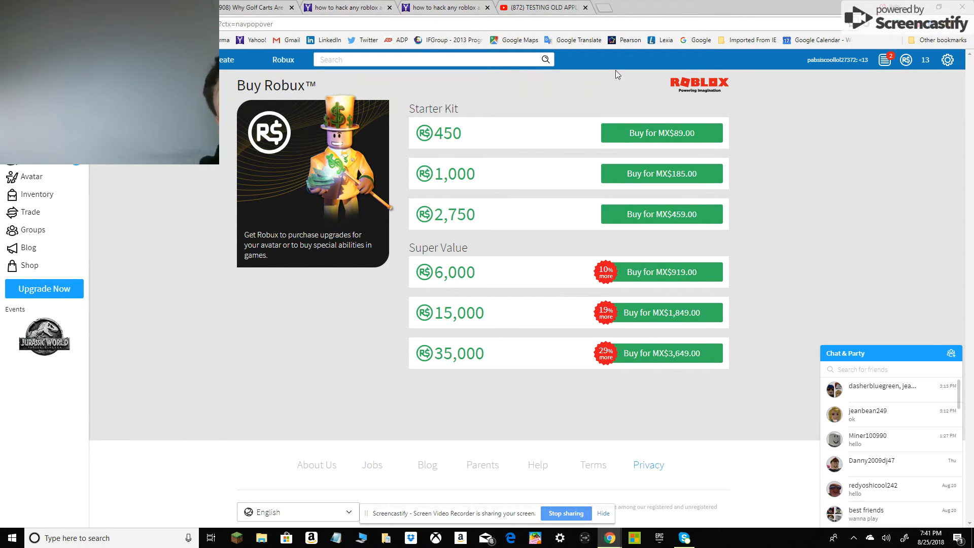
pyautogui.moveTo(528, 141)
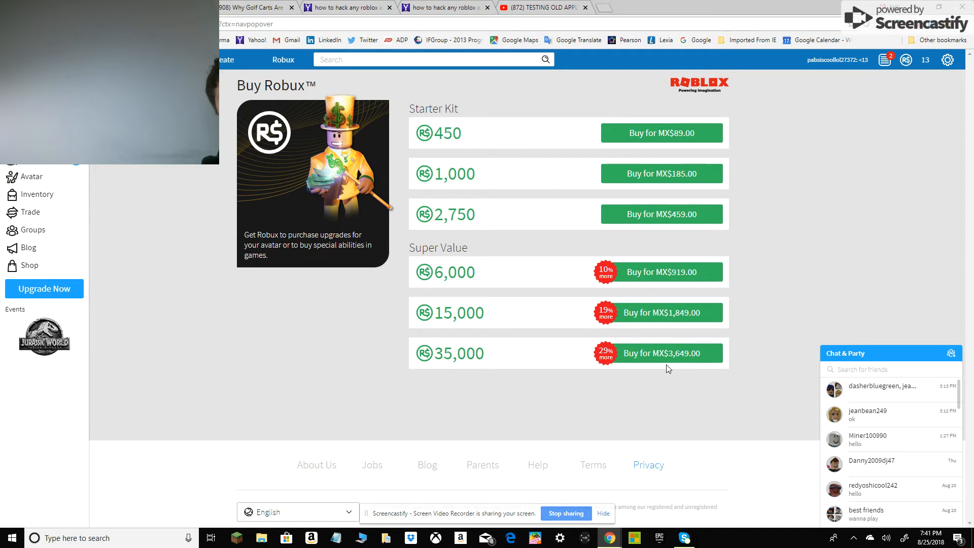
pyautogui.rightClick(661, 353)
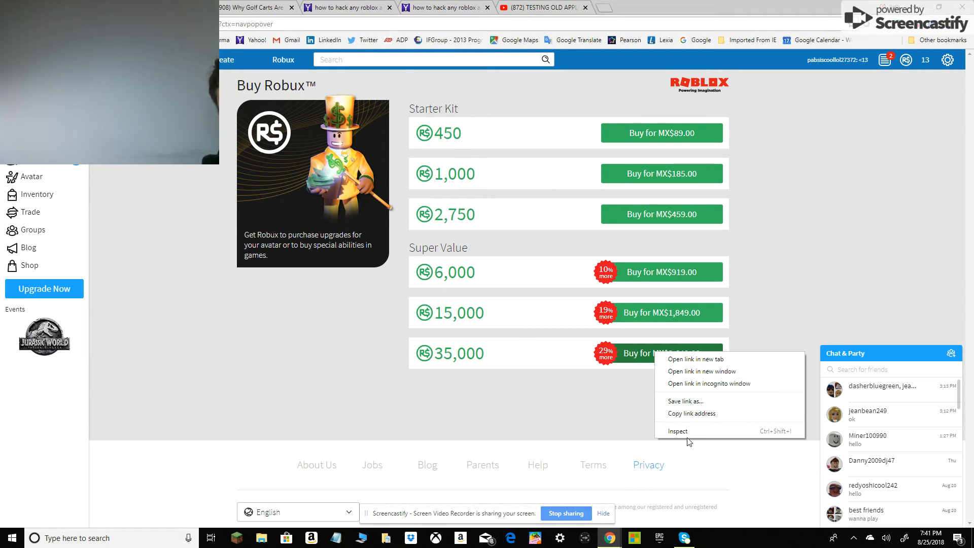
# Step: Inspect the 35,000 Robux Buy button and select its element for editing
pyautogui.click(676, 431)
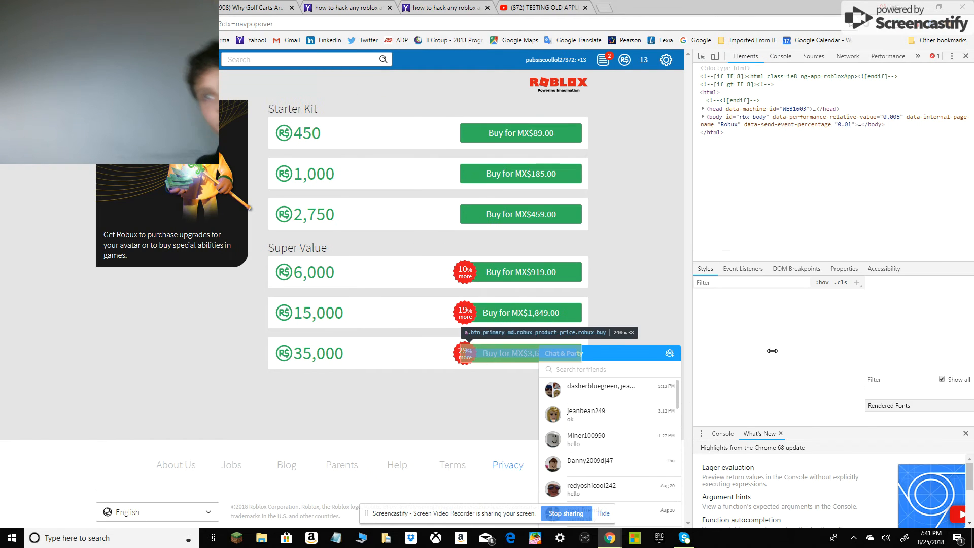
pyautogui.click(832, 158)
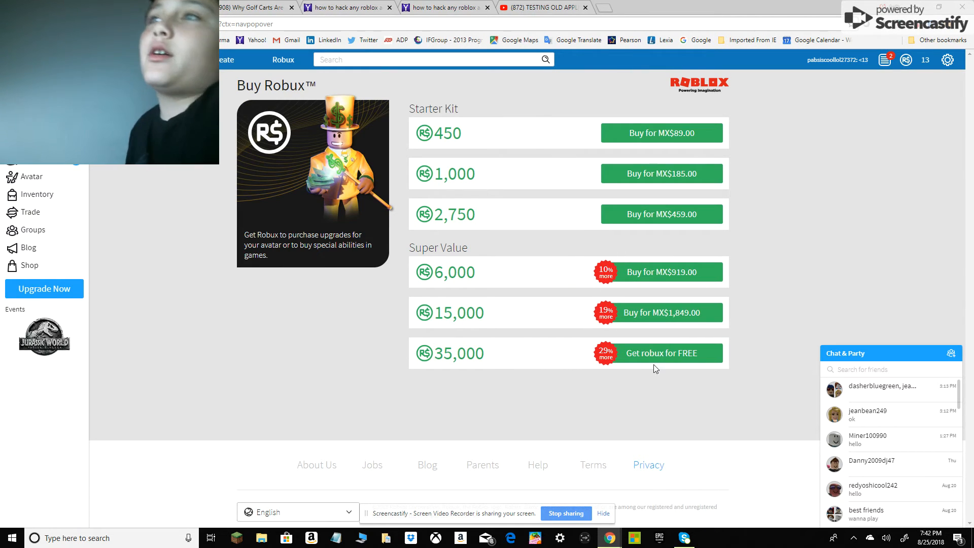
pyautogui.moveTo(615, 309)
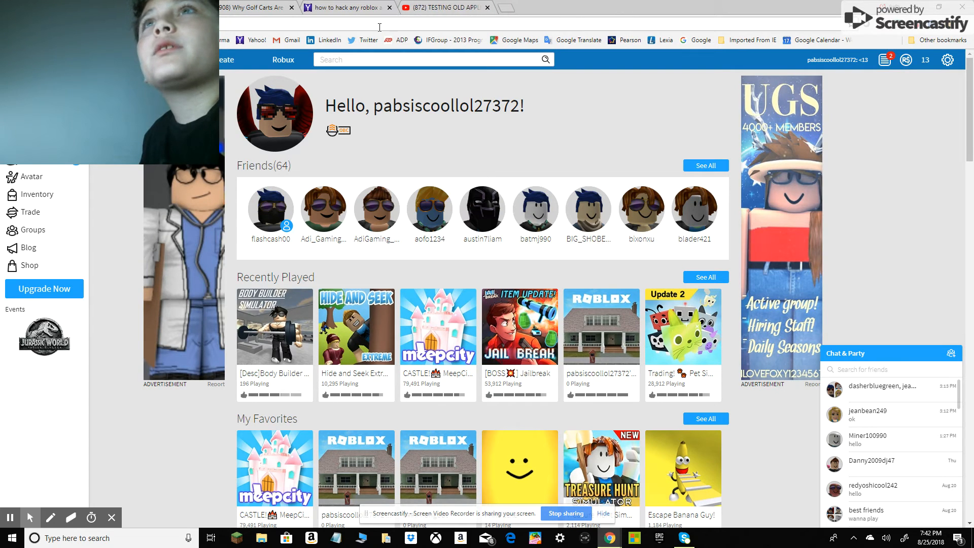
# Step: Close the extra tab, switch to the golf carts video, and scroll to the channel name
pyautogui.click(373, 8)
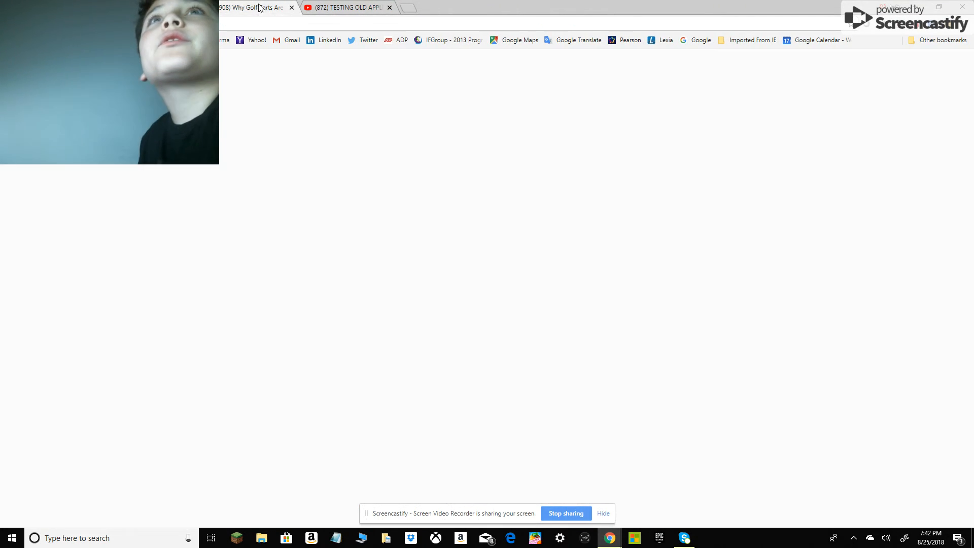
pyautogui.click(249, 8)
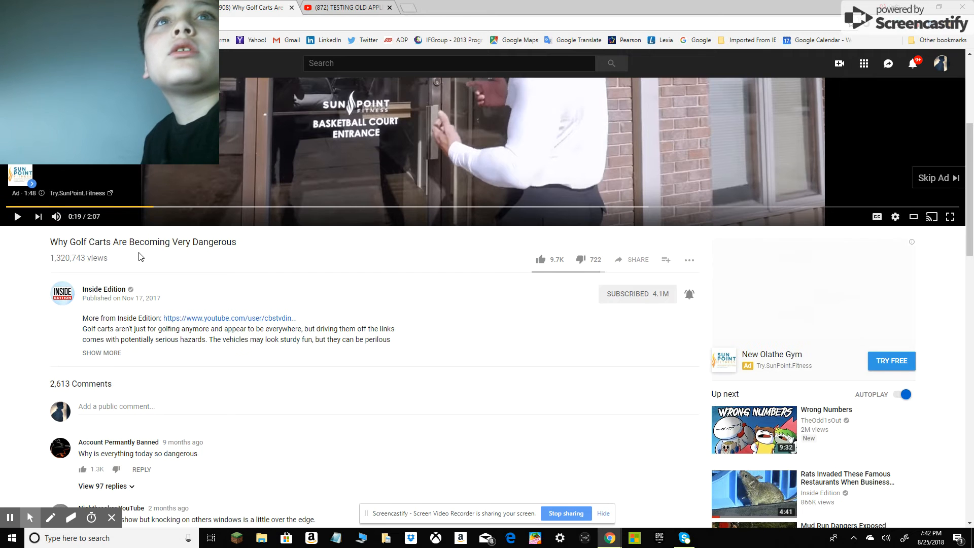
pyautogui.scroll(-3)
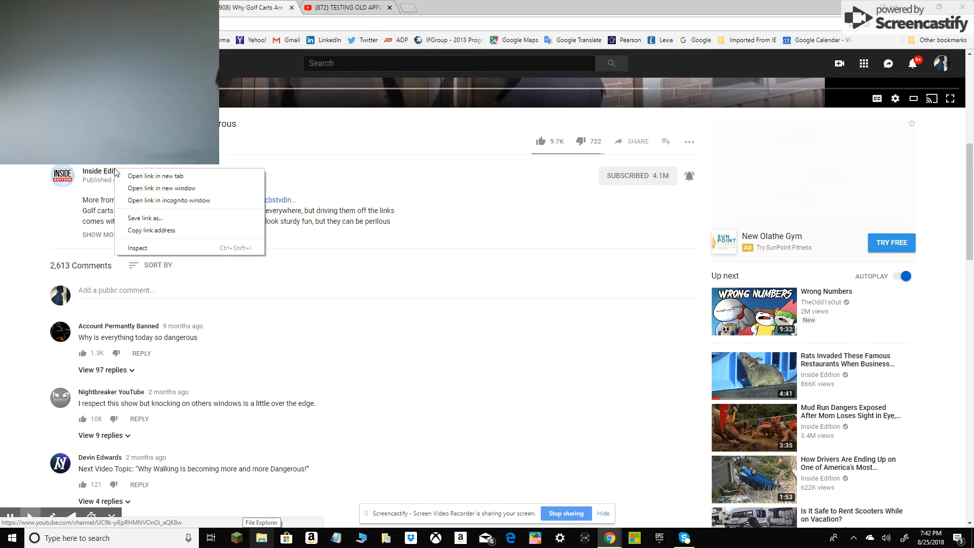
# Step: Inspect the Inside Edition channel name link in Elements
pyautogui.click(152, 249)
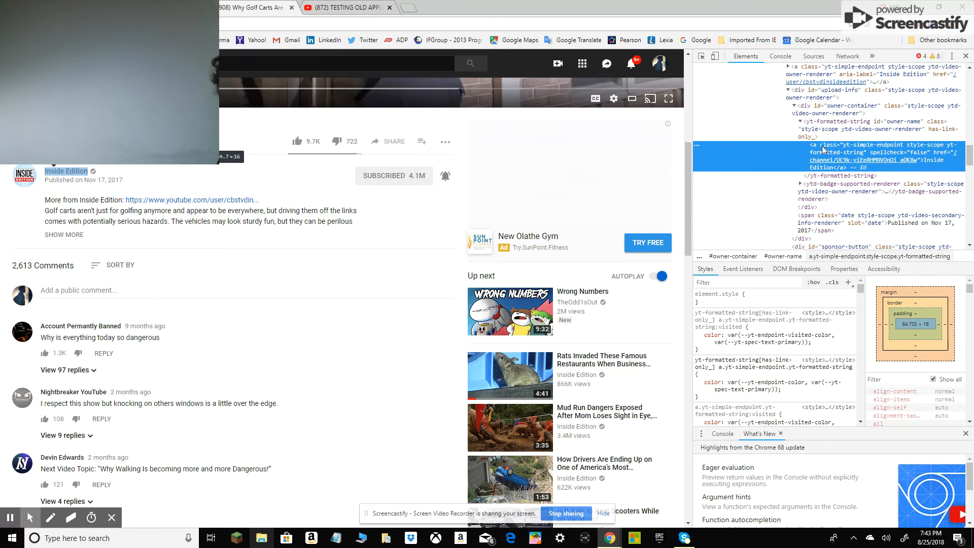
pyautogui.moveTo(935, 164)
pyautogui.write('WORST CHANNEL')
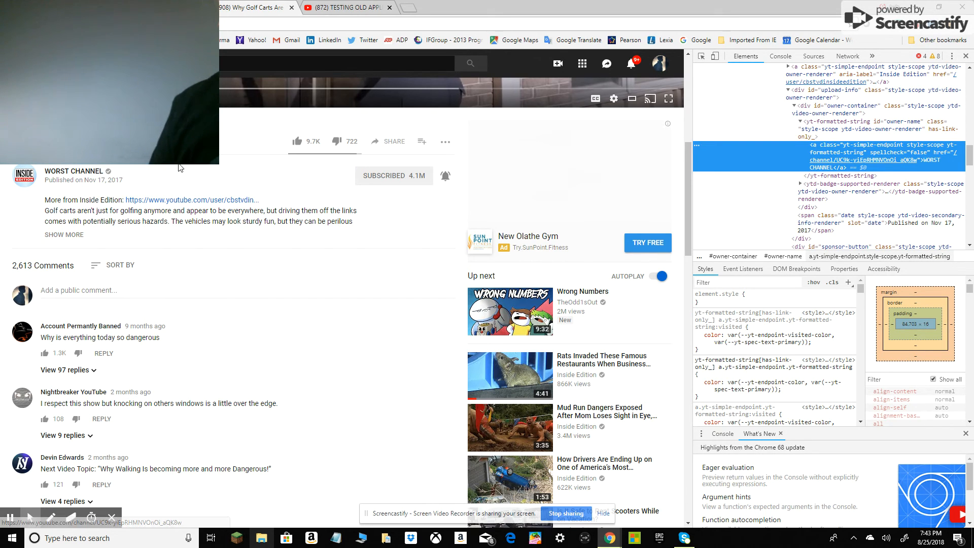
# Step: Bring up options on the 4.1M subscriber count to inspect it
pyautogui.rightClick(442, 180)
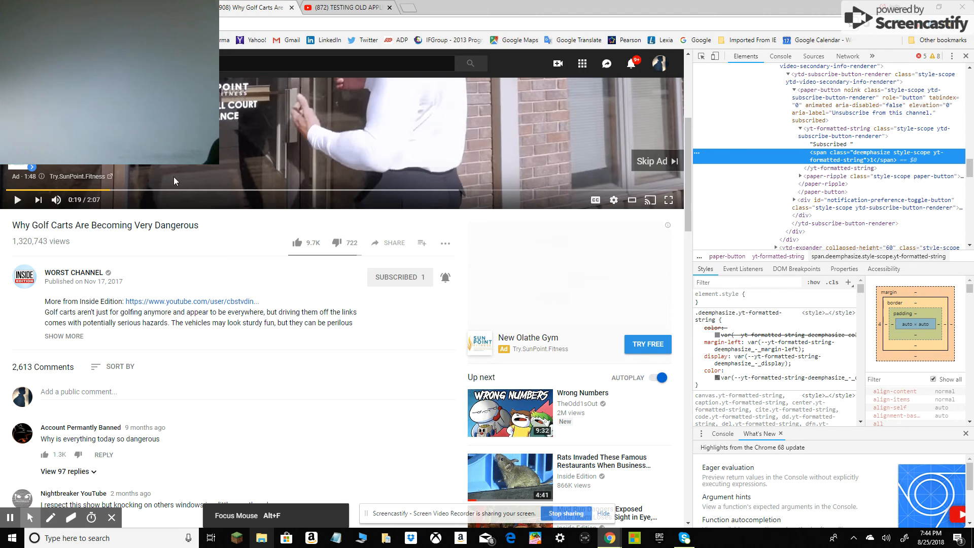
pyautogui.moveTo(310, 212)
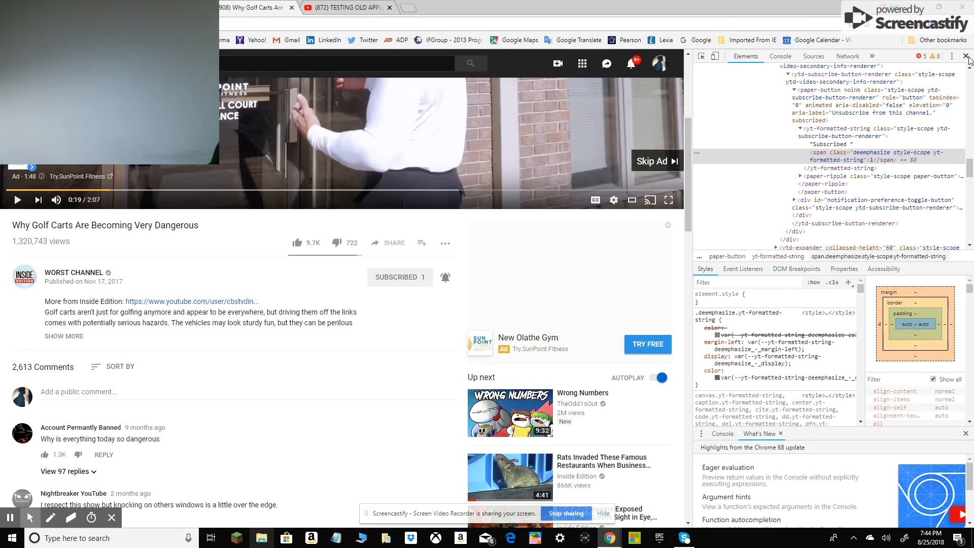
# Step: Close DevTools, skip the ad, and play the golf carts video showing WORST CHANNEL
pyautogui.click(967, 56)
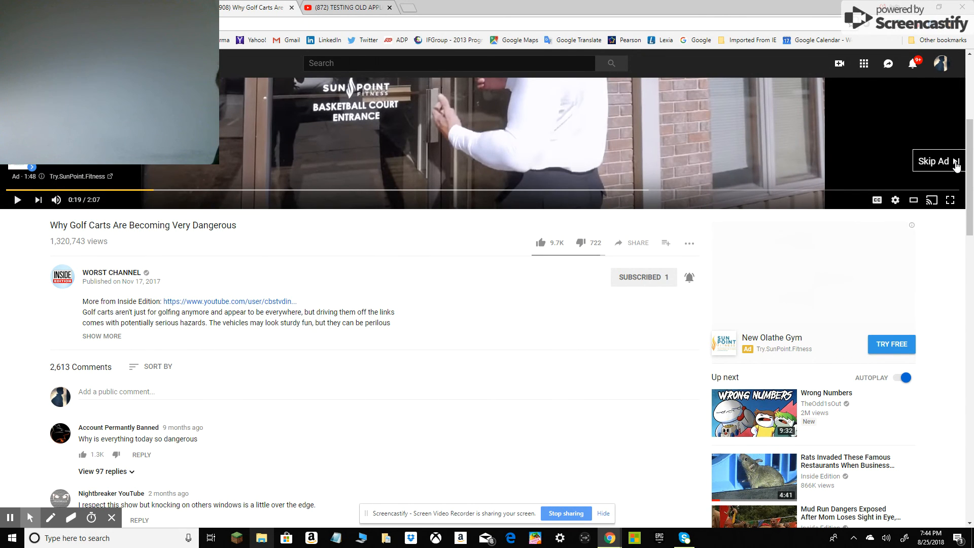
pyautogui.click(935, 161)
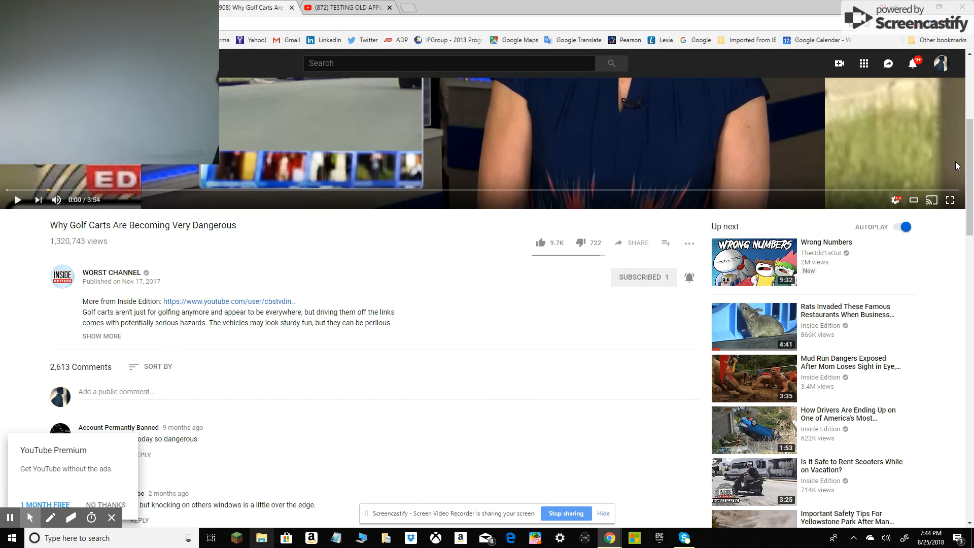
pyautogui.click(17, 200)
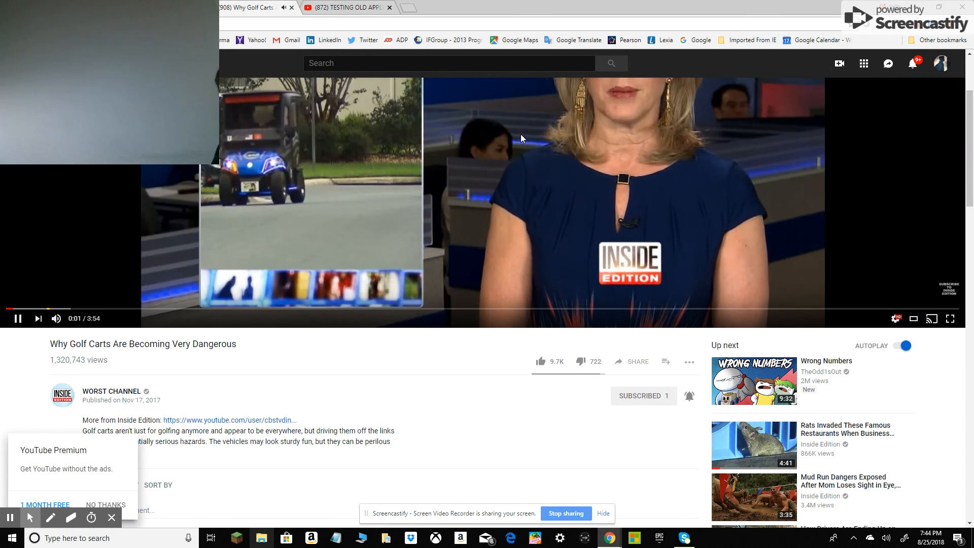